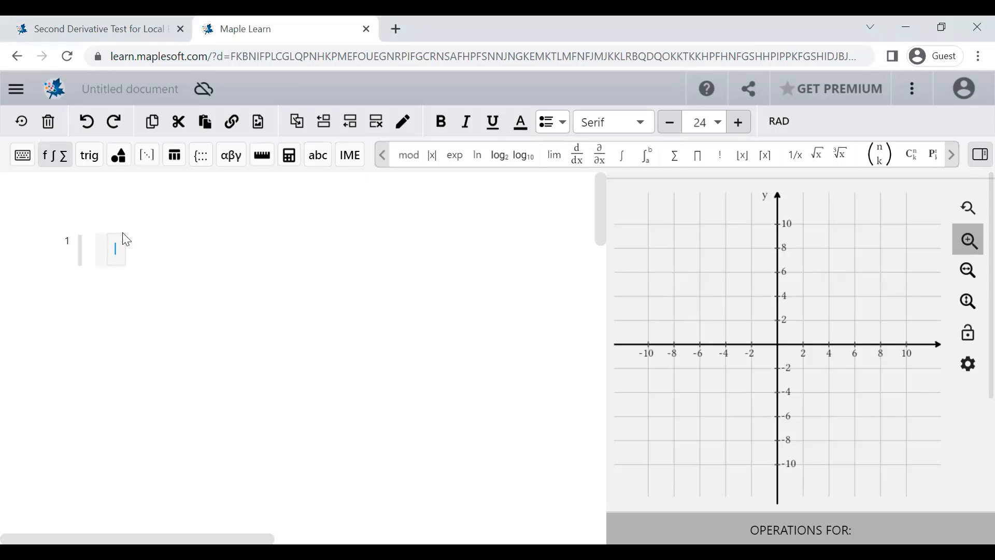
mouse_move(18, 324)
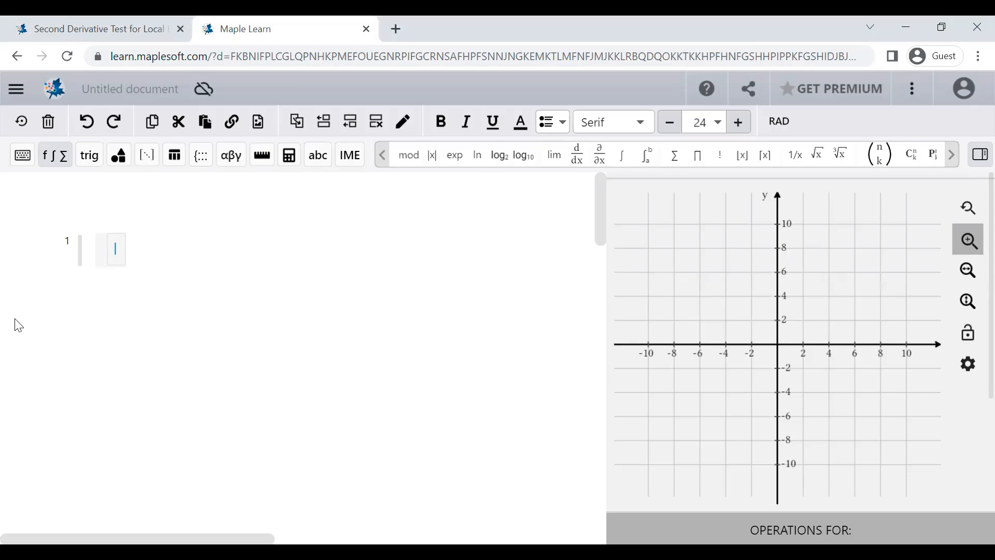
- Enter Label((3,4), "text") in group 1 to show 'text' near (3,4)
type("Label(")
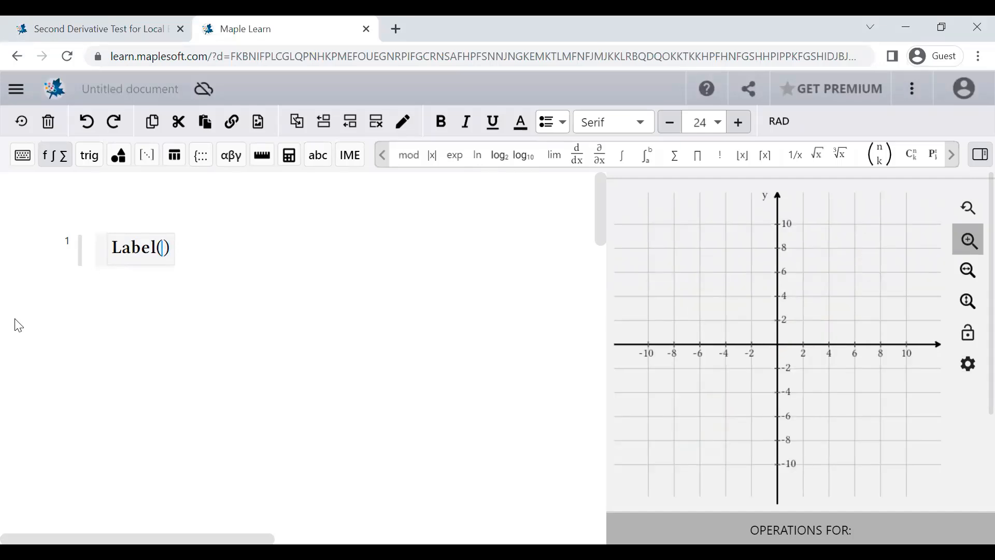
type("(3,4")
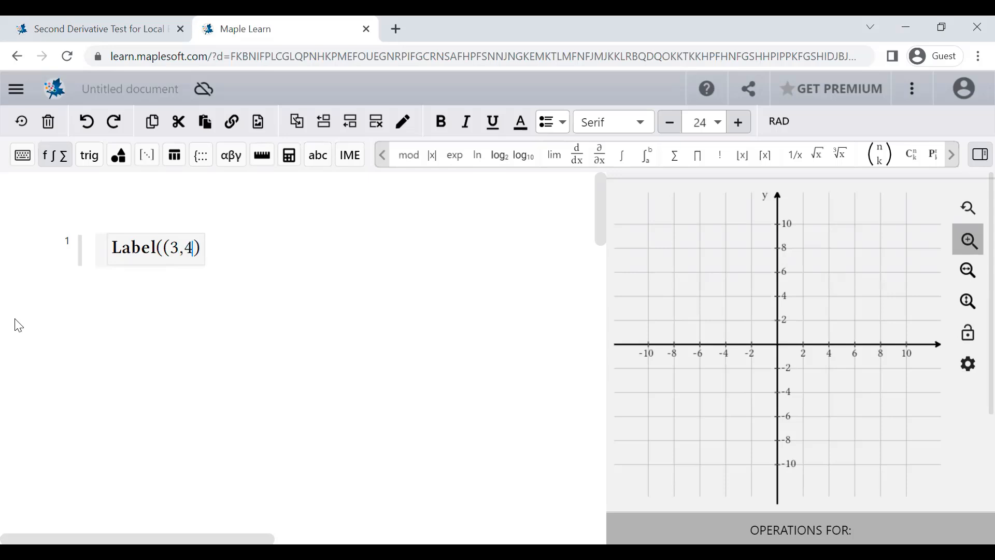
type(",")
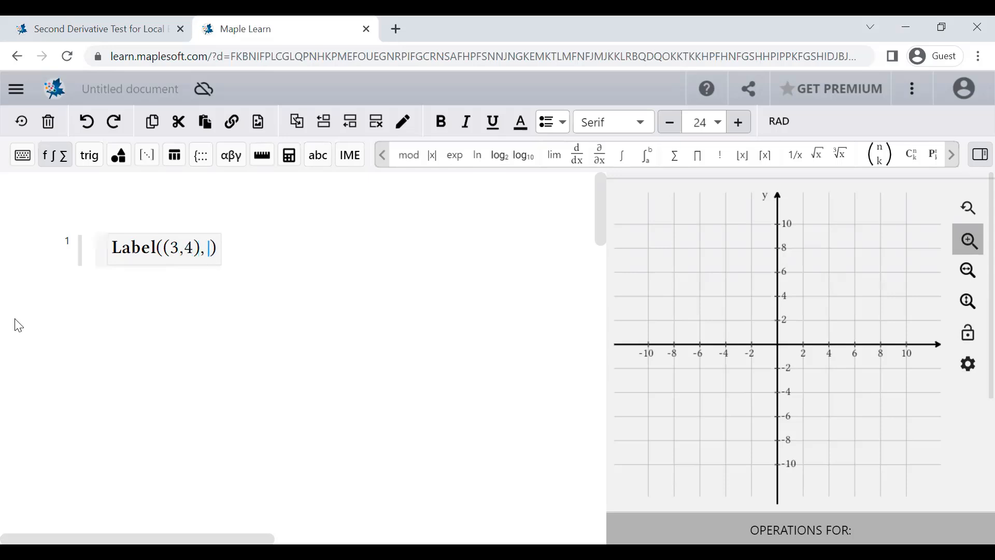
type("\"text\"")
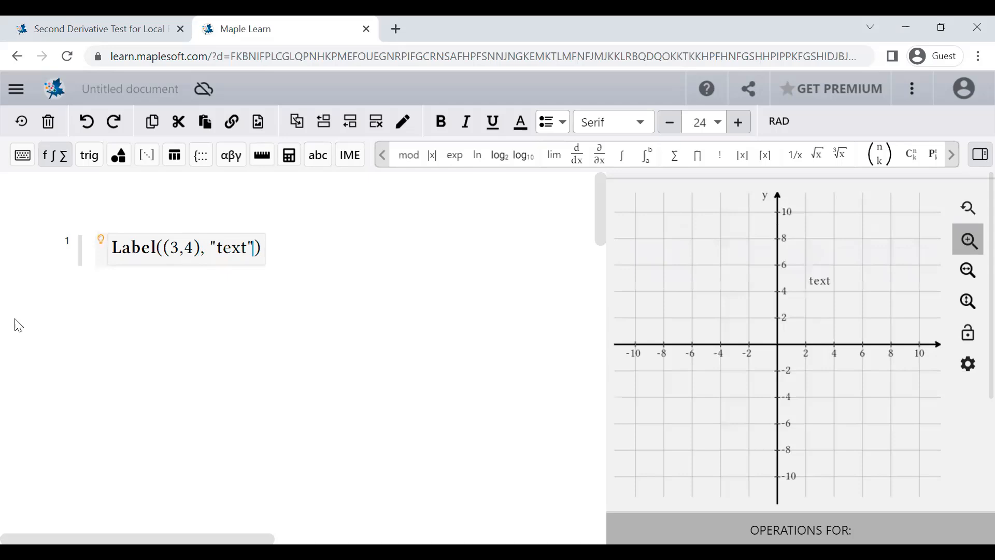
mouse_move(808, 226)
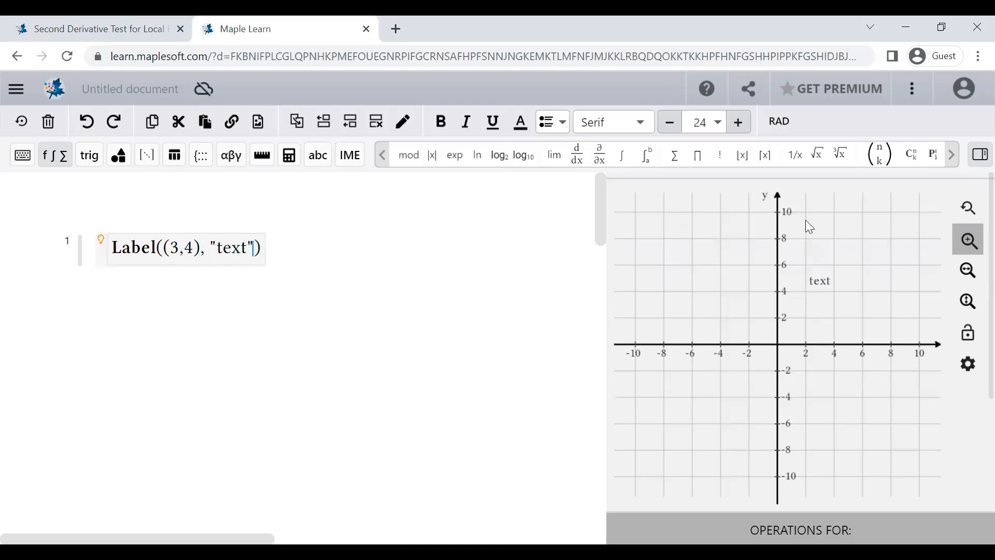
mouse_move(817, 352)
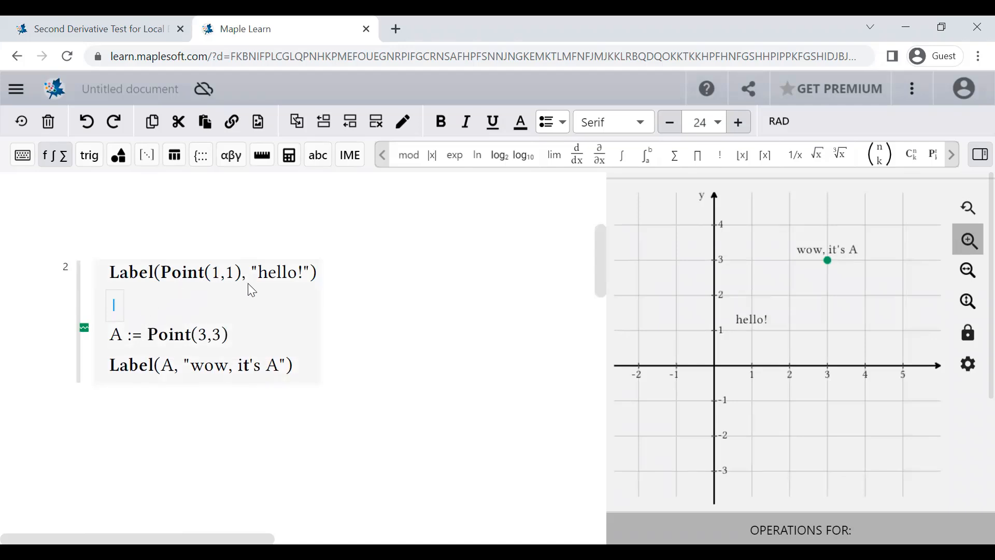
mouse_move(135, 288)
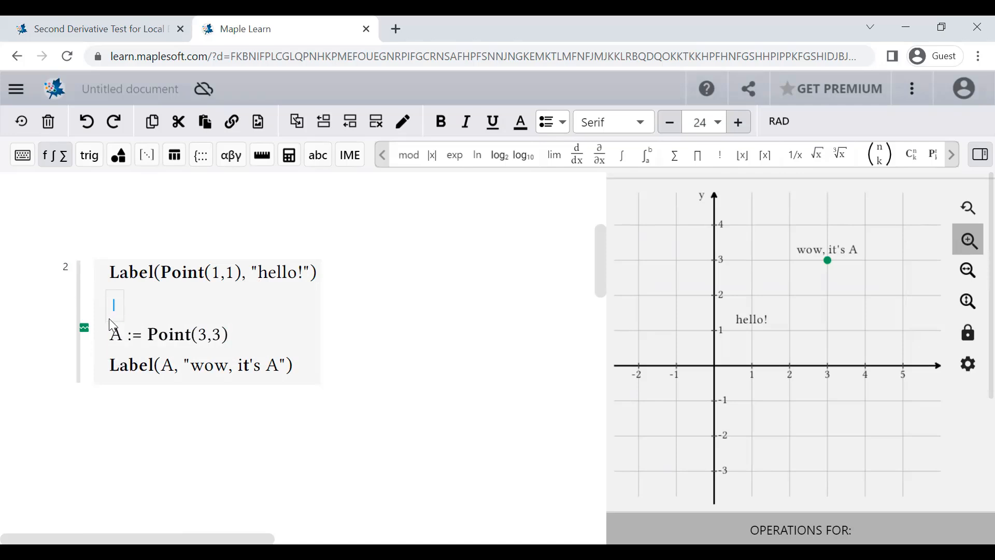
mouse_move(597, 260)
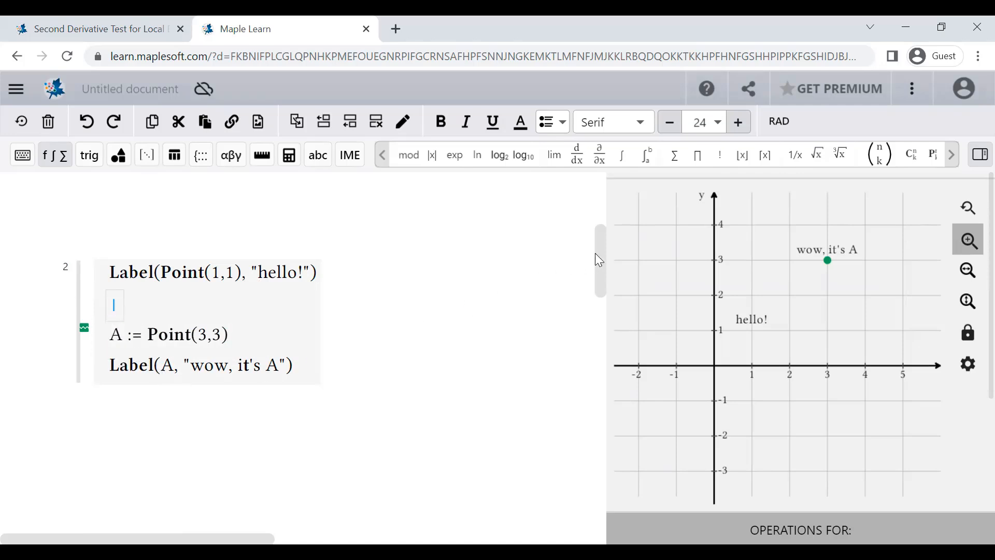
- Drag slider b from -10 to its maximum, moving Zoom! and Zip! labels right
scroll("down", 3)
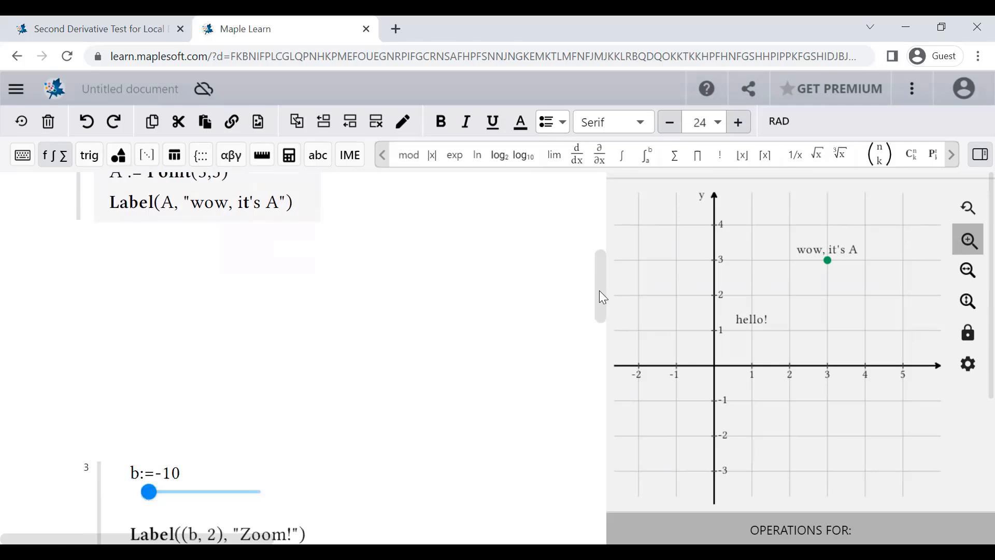
scroll("down", 3)
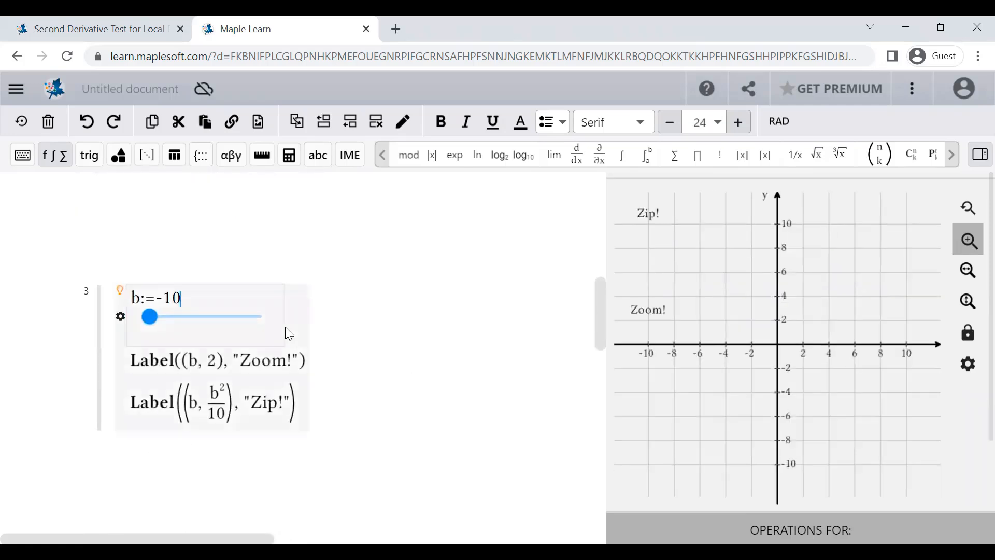
mouse_move(164, 371)
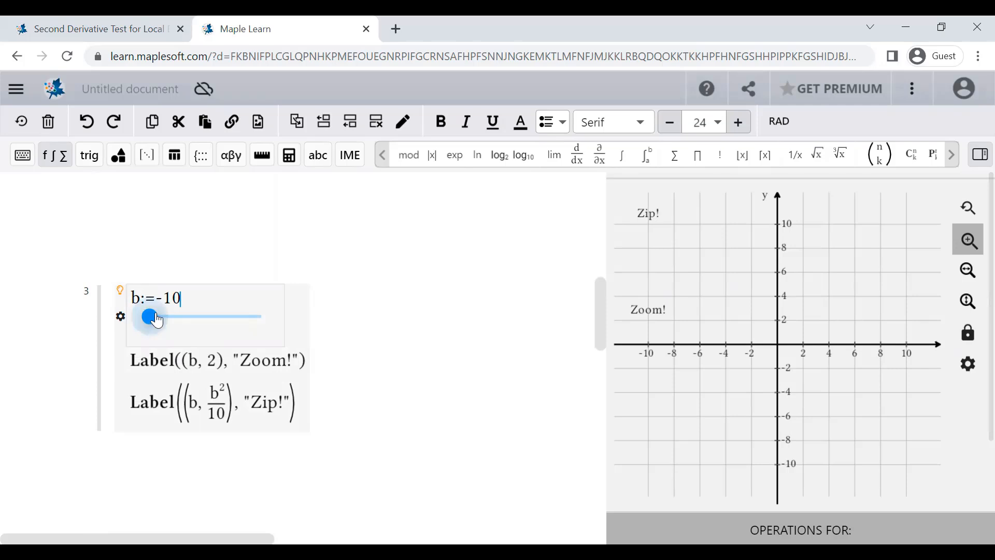
left_click_drag(151, 316, 238, 316)
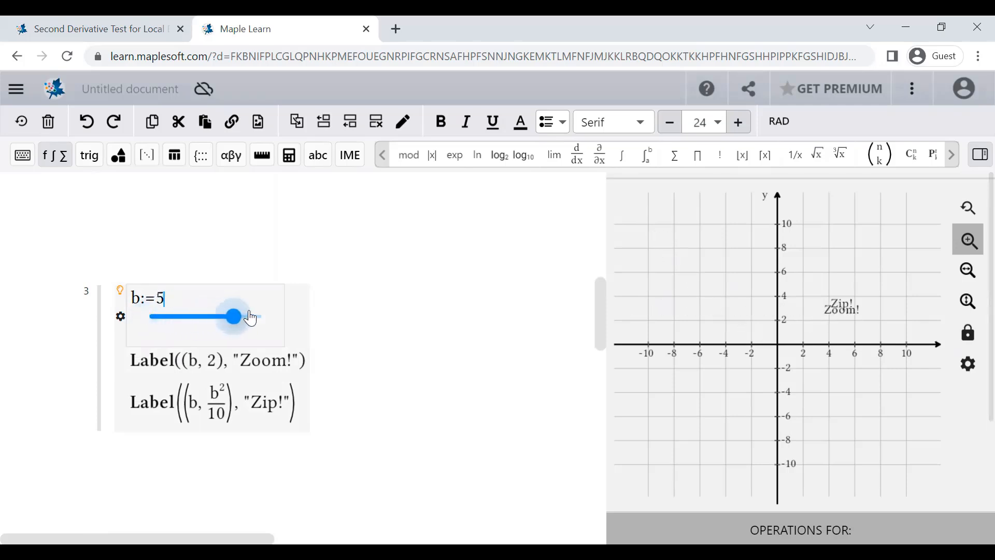
left_click_drag(237, 316, 263, 316)
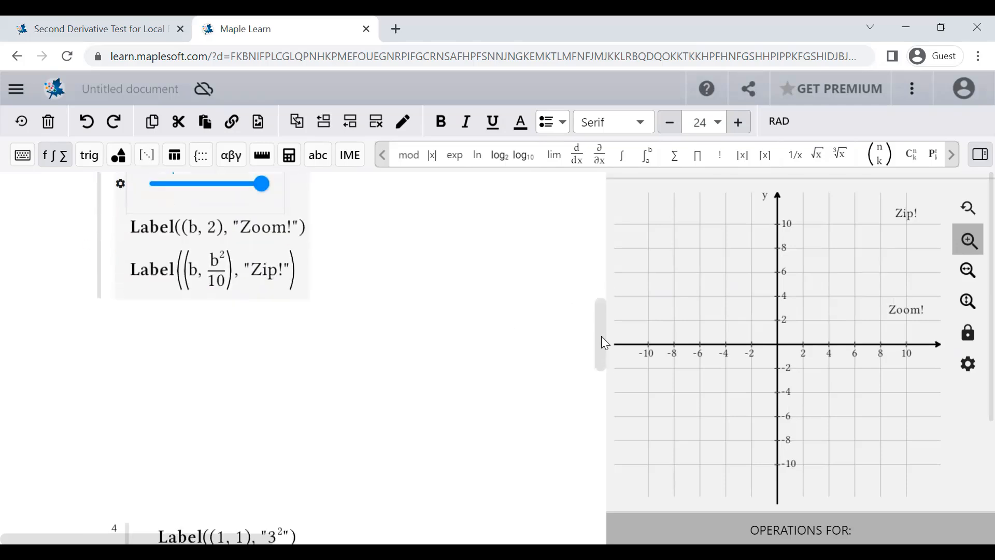
- Adjust slider c to about 2 so the labels show 2 and 8
scroll("down", 3)
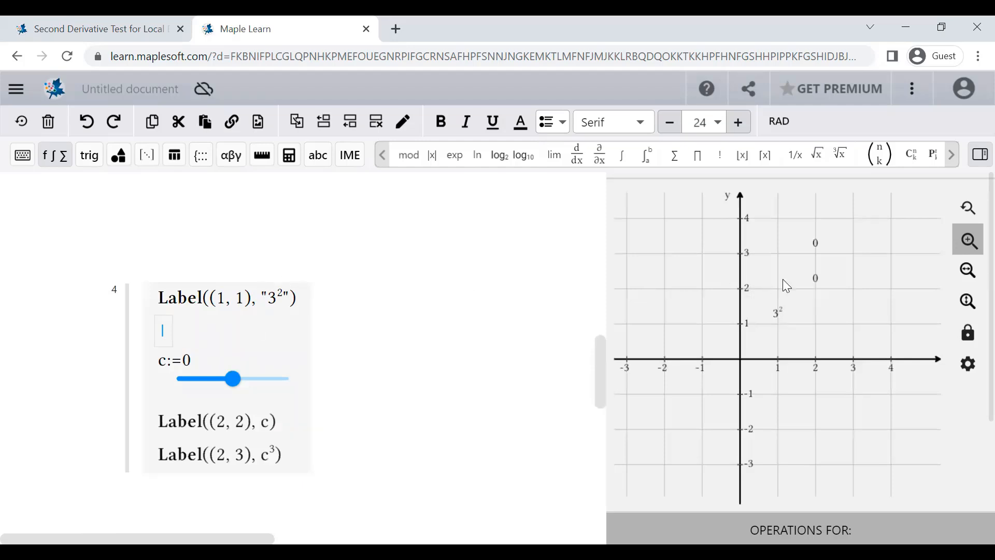
mouse_move(427, 318)
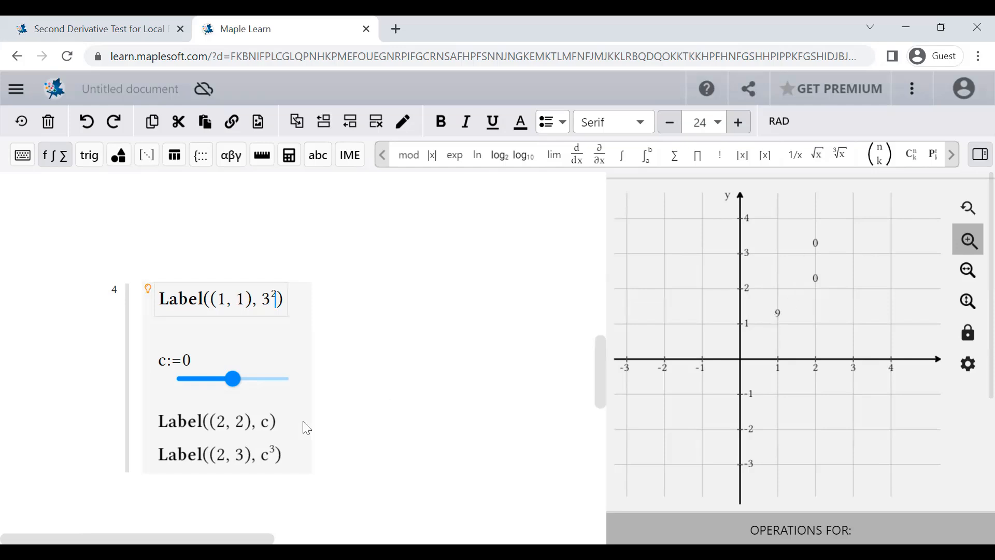
mouse_move(713, 313)
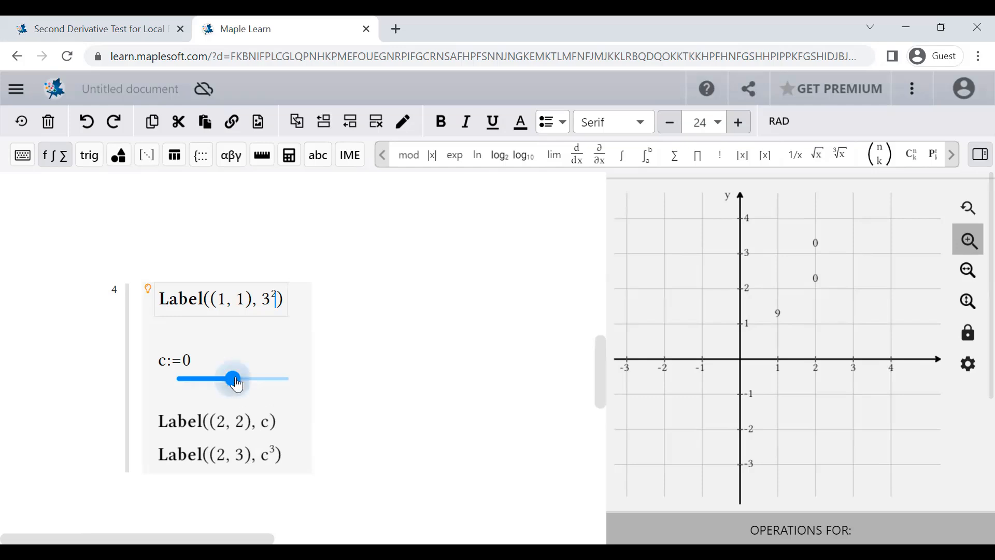
left_click_drag(233, 378, 245, 379)
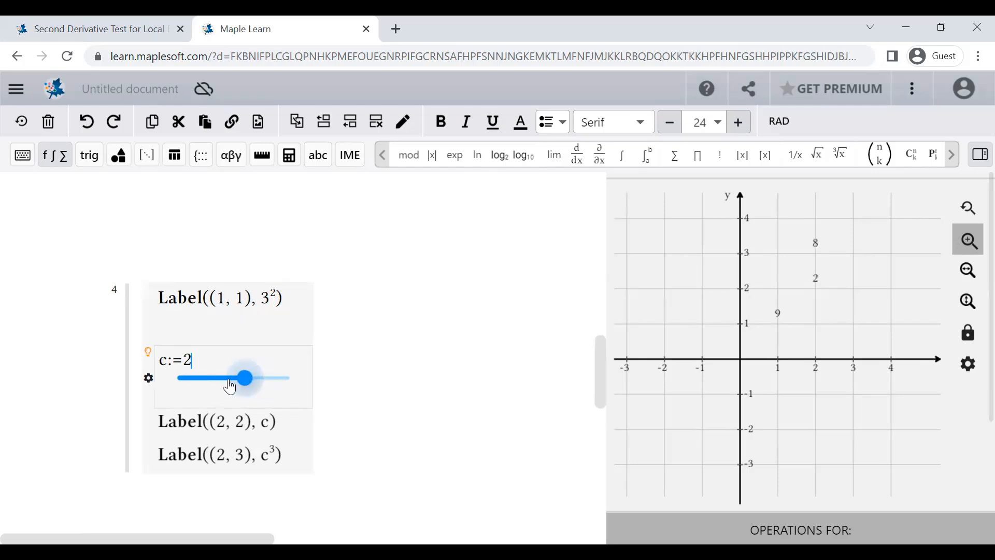
left_click_drag(246, 378, 200, 374)
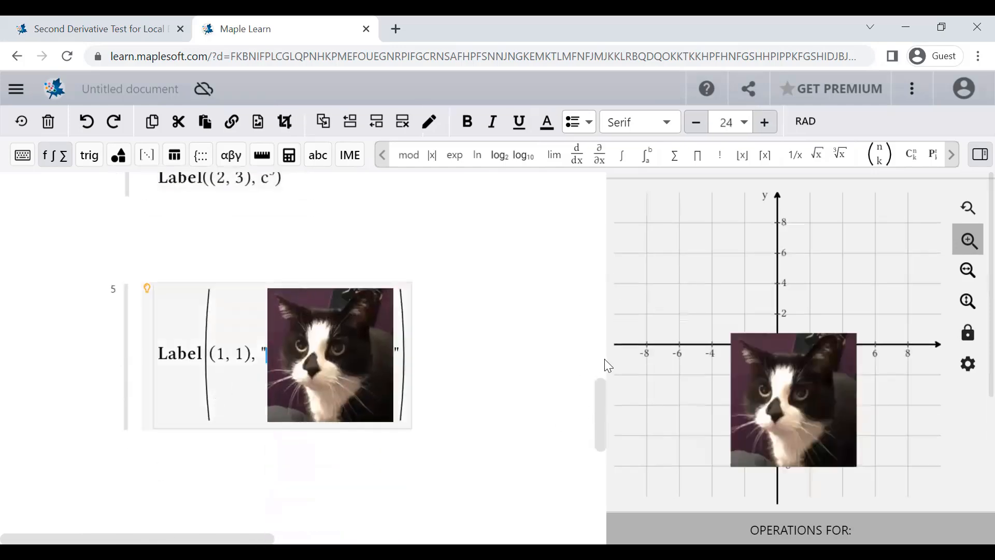
mouse_move(780, 316)
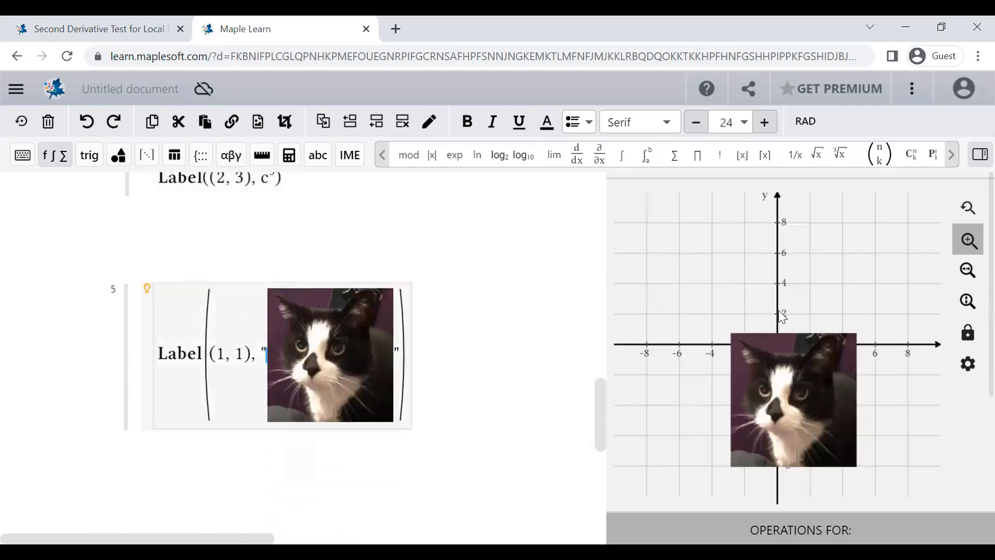
mouse_move(452, 420)
type("Label((1,1), \"Change it up!\")")
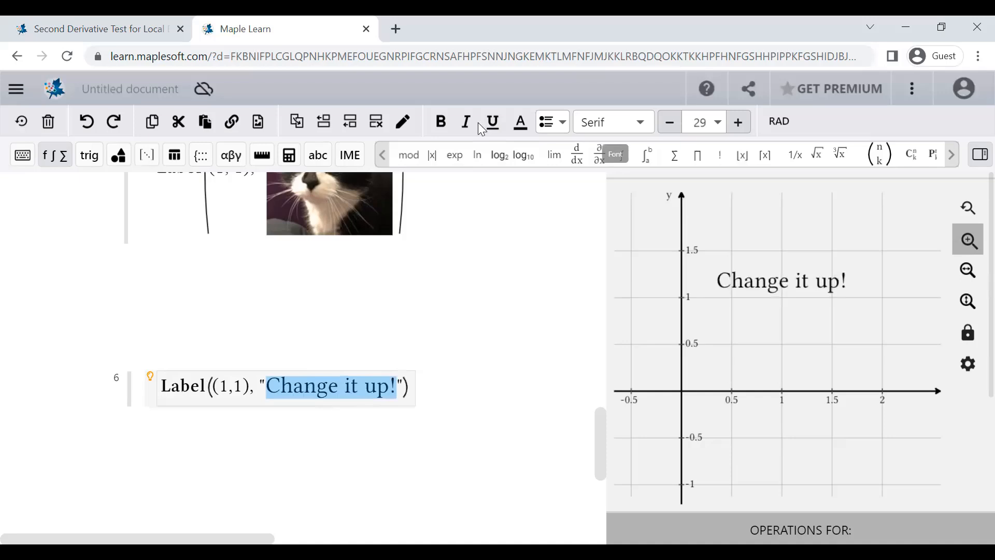
- Italicize the 'Change it up!' label text in group 6
left_click(466, 121)
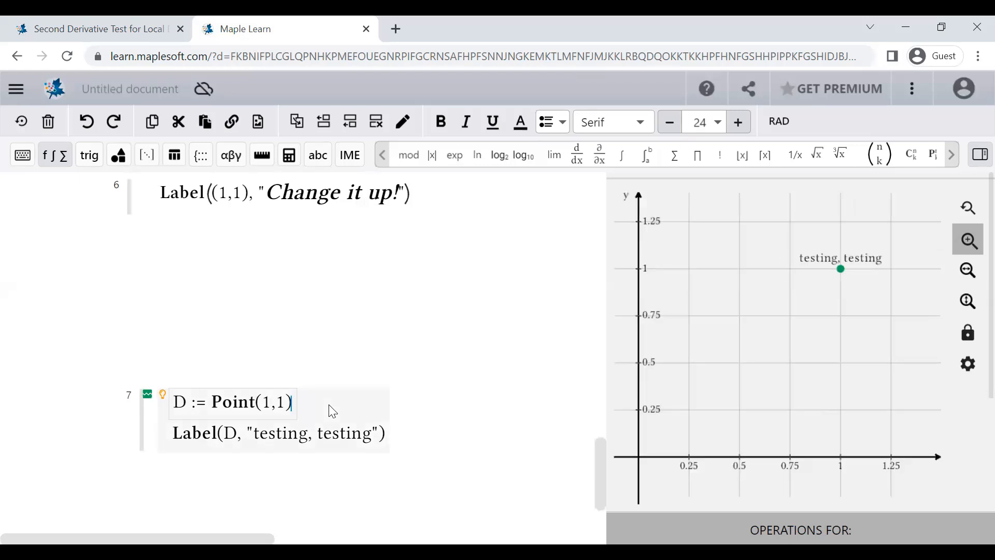
mouse_move(773, 334)
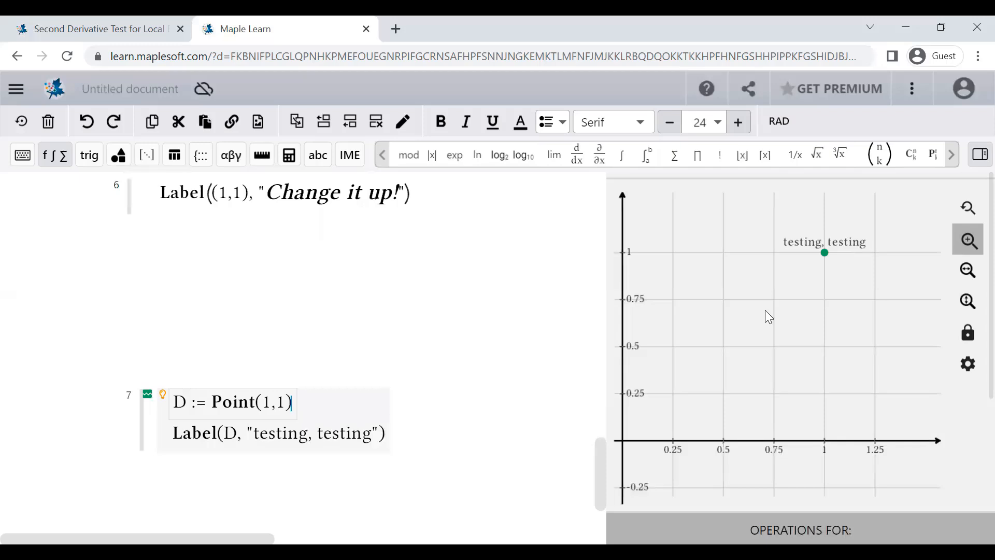
mouse_move(638, 308)
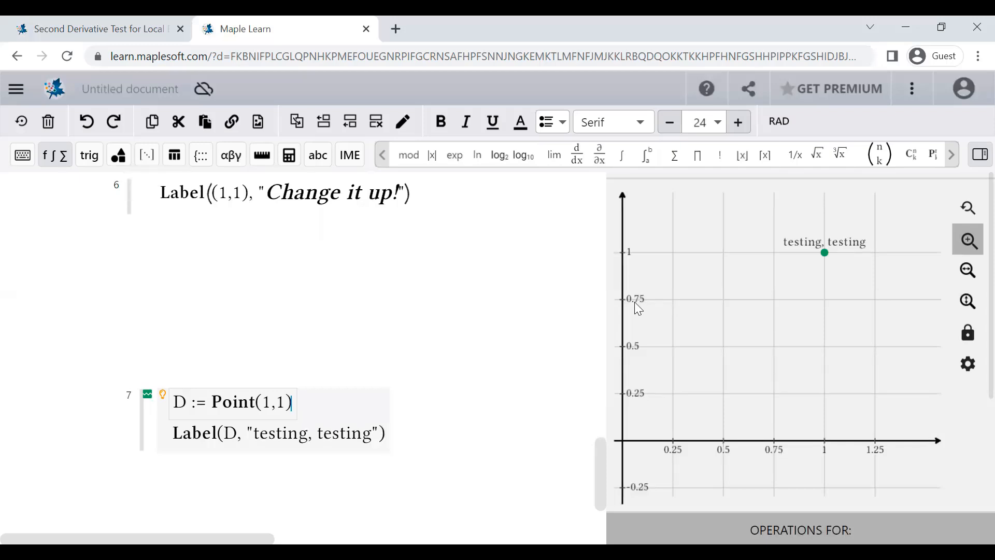
- Switch to the Second Derivative Test for Local Extrema document
left_click(93, 29)
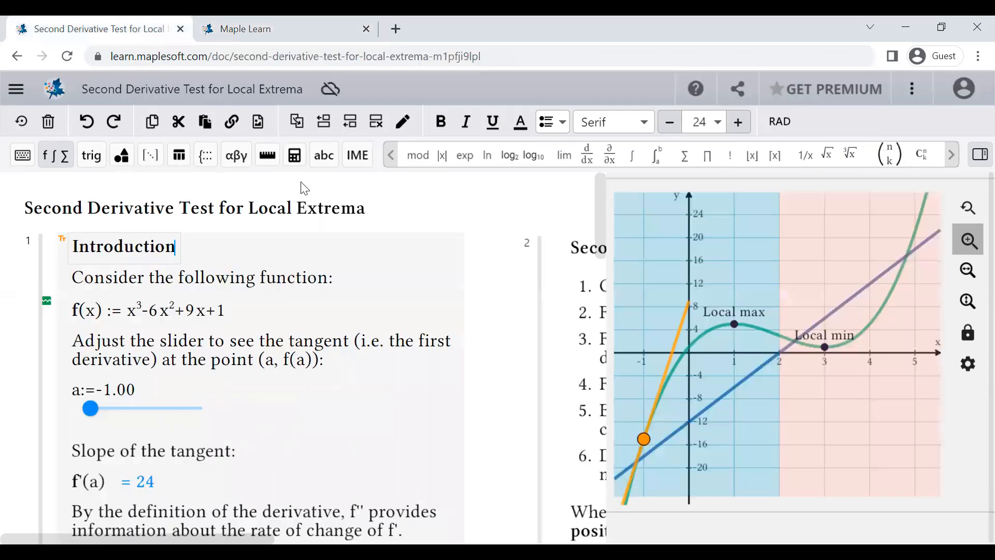
mouse_move(325, 214)
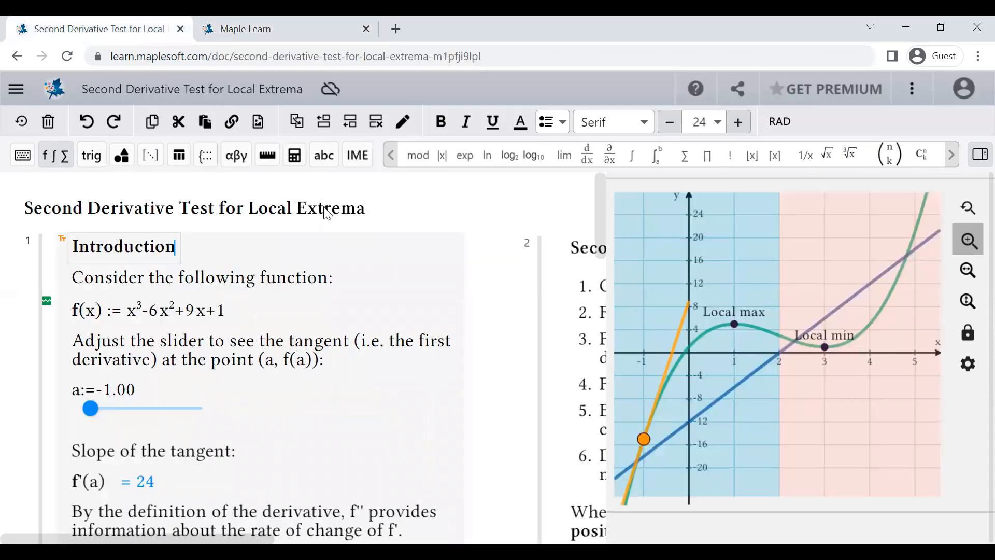
mouse_move(616, 437)
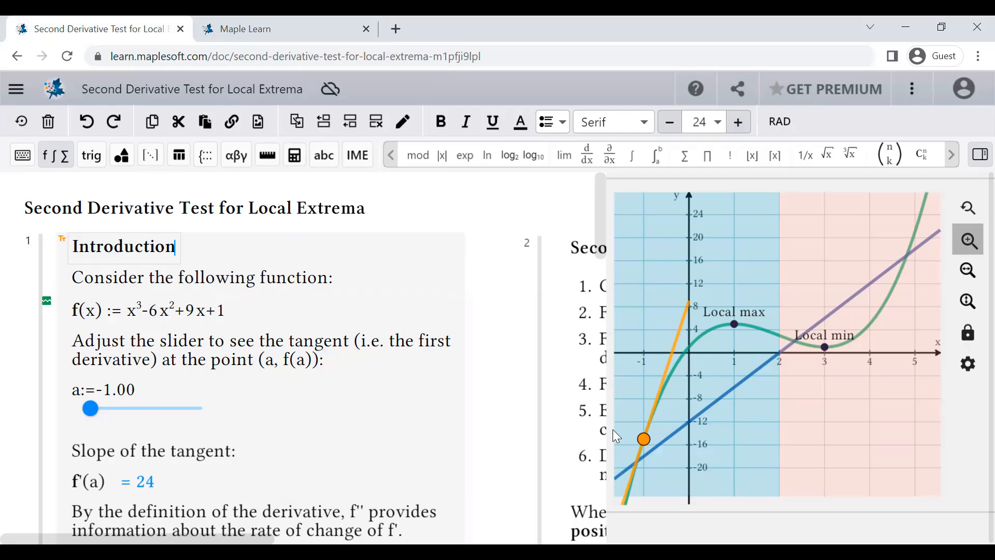